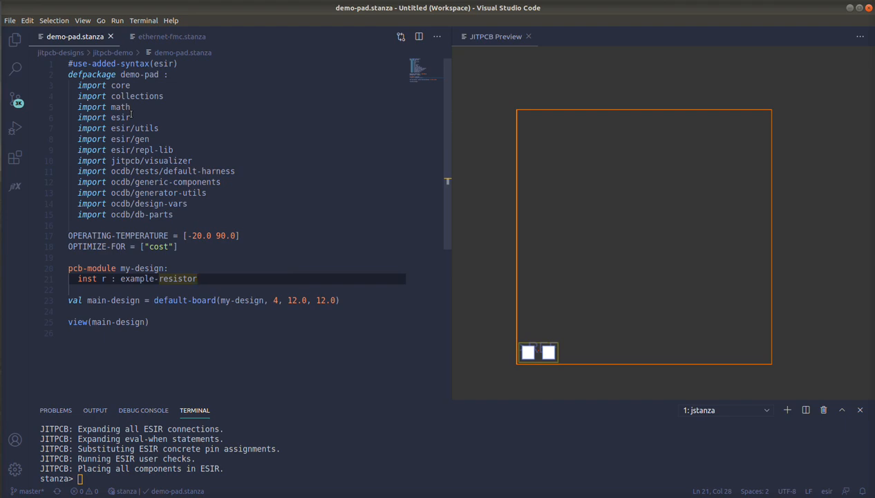
Change the resistor instance to an array of ten, example-resistor[10]
left_click(196, 279)
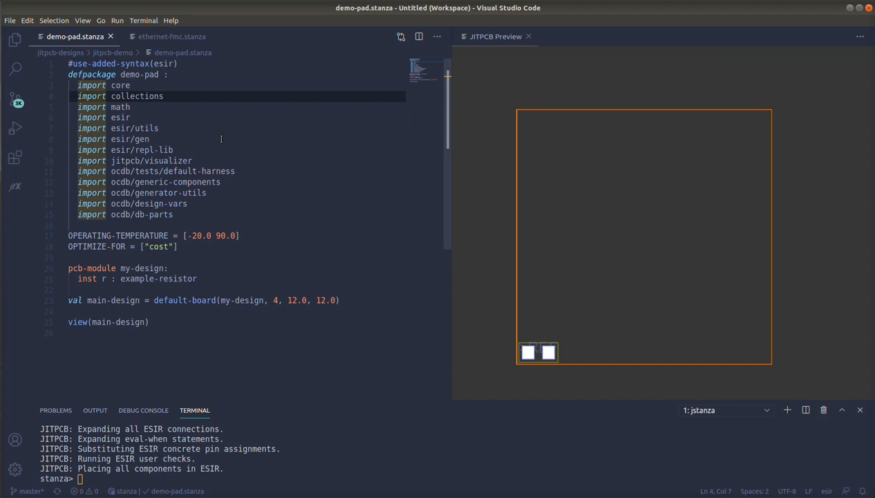
mouse_move(169, 127)
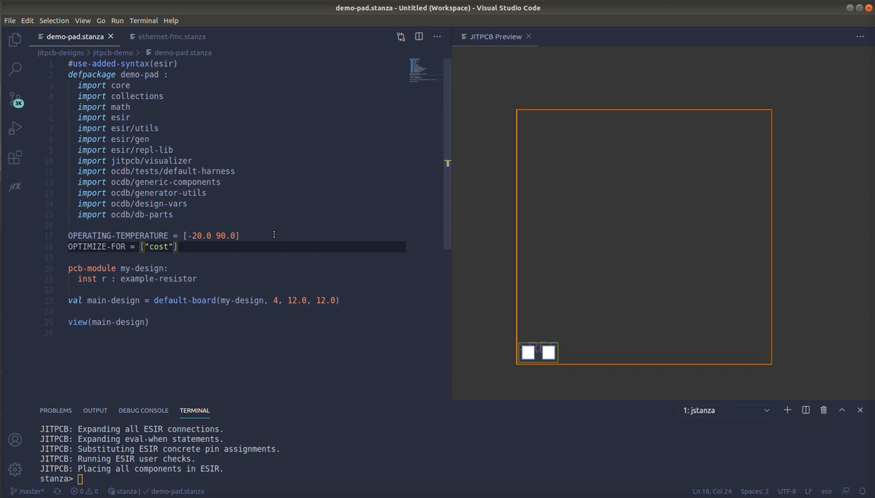
left_click(197, 279)
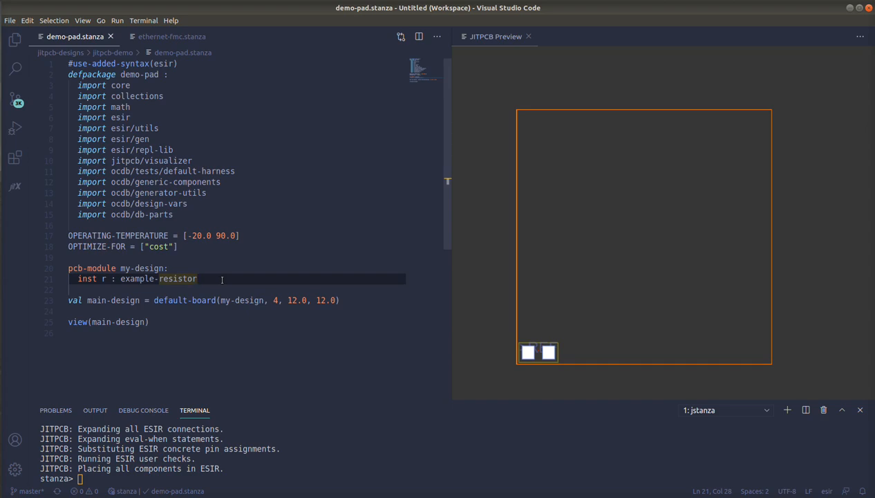
mouse_move(163, 280)
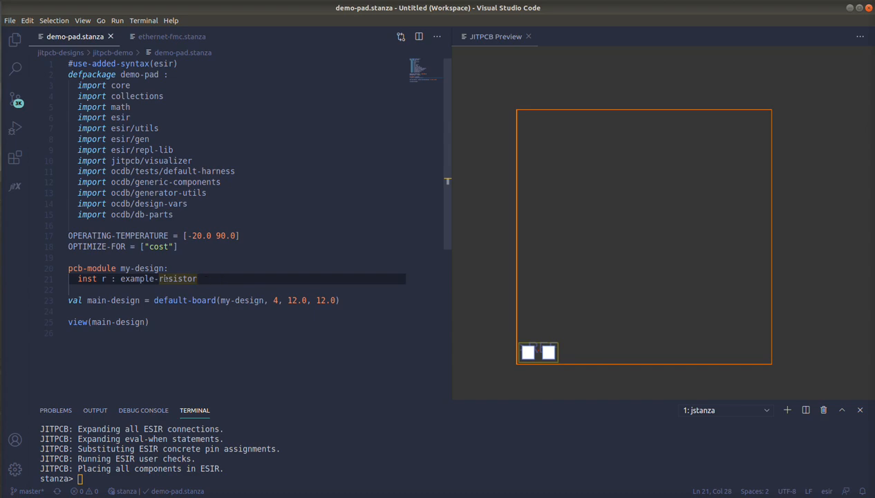
left_click(86, 280)
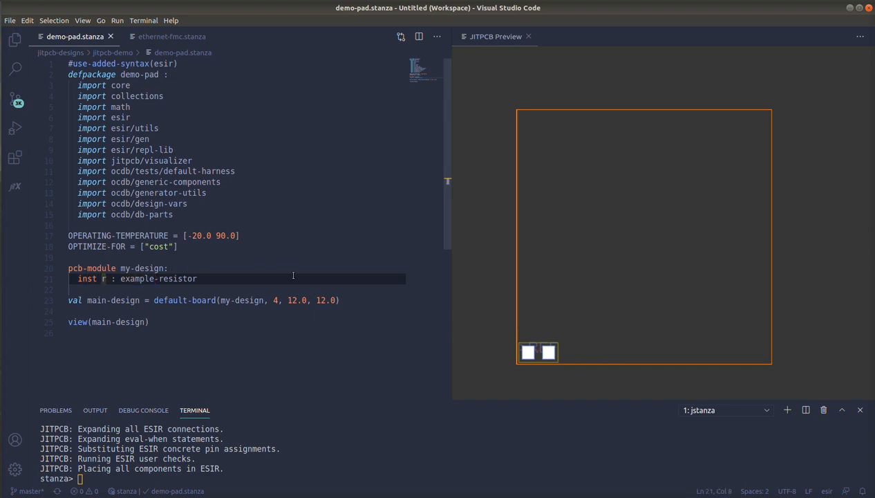
left_click(342, 300)
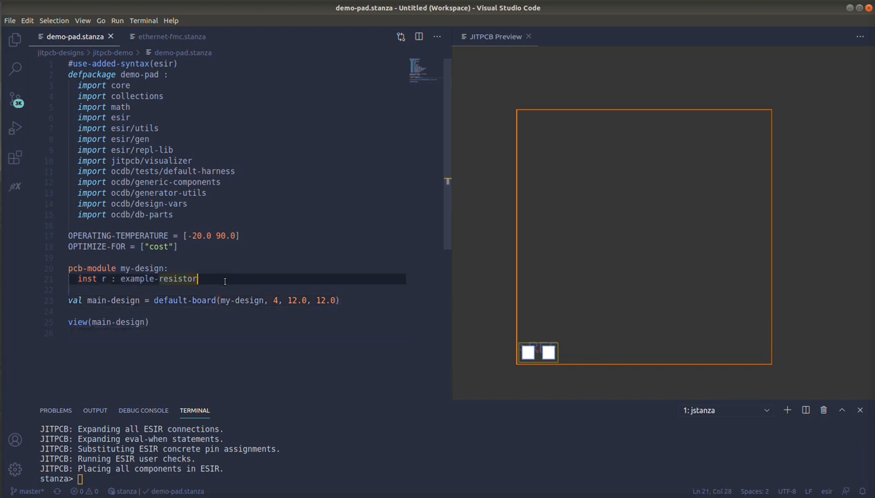
type("[]")
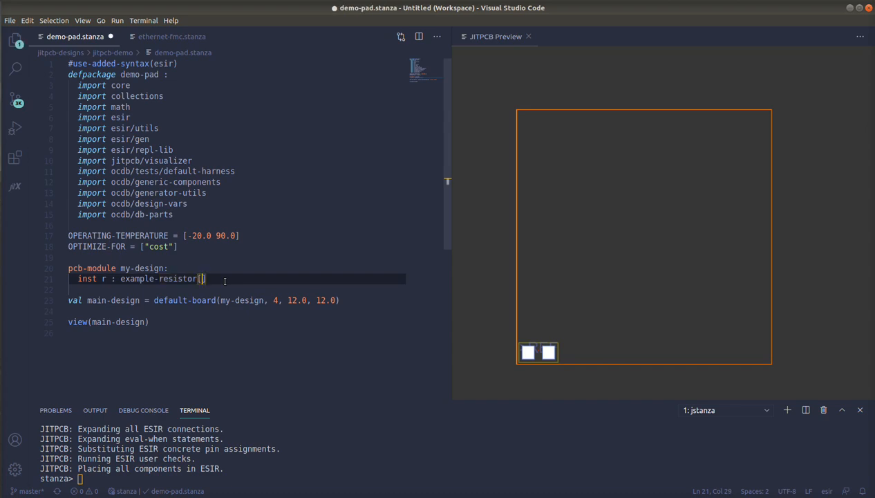
type("10")
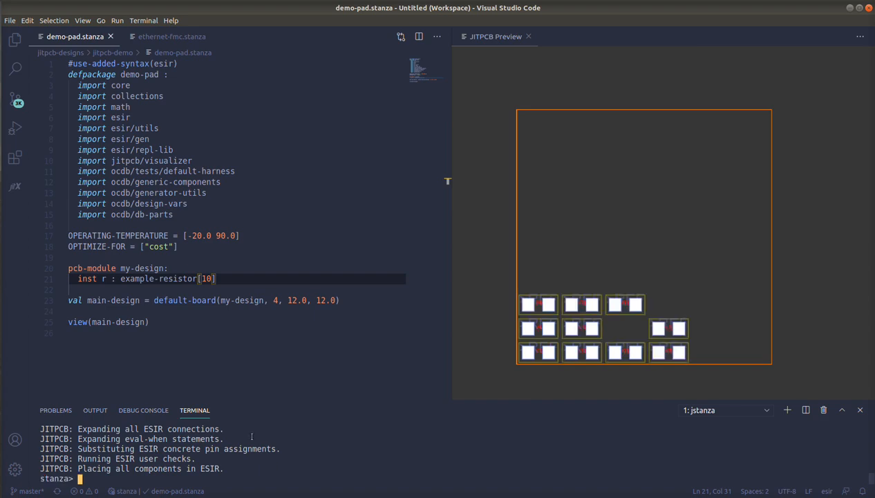
Add export-cad("example", "kicad") and reload the design to run the export
type("e")
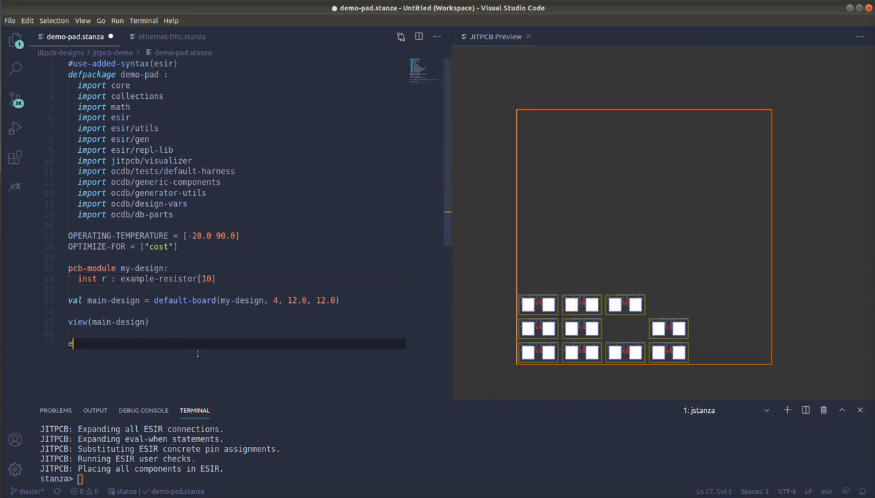
type("xport-cad(\"example")
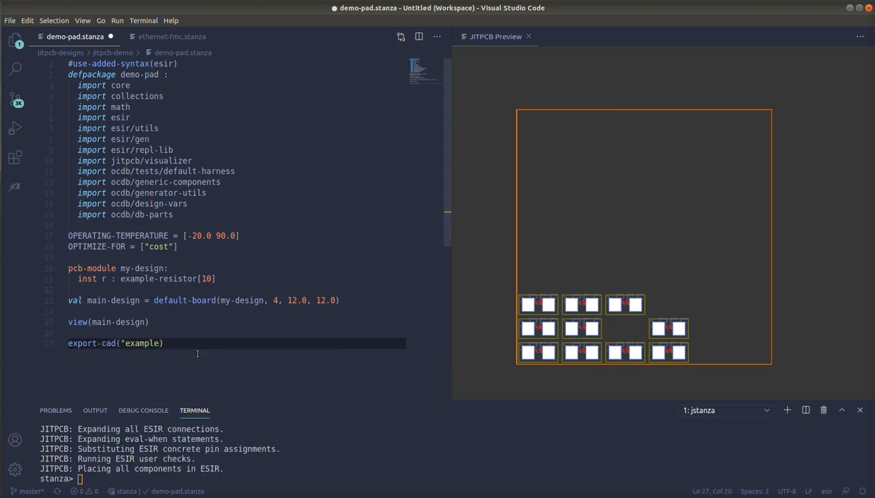
type(", \"kicad\"")
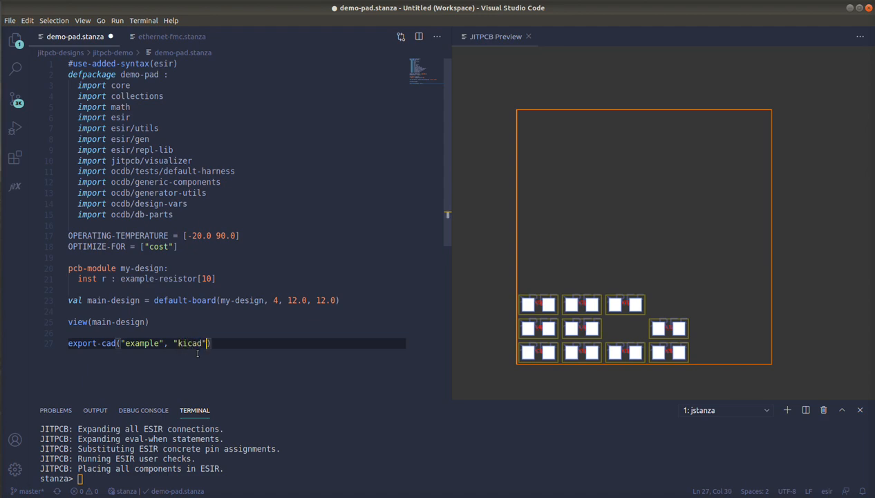
type("reload")
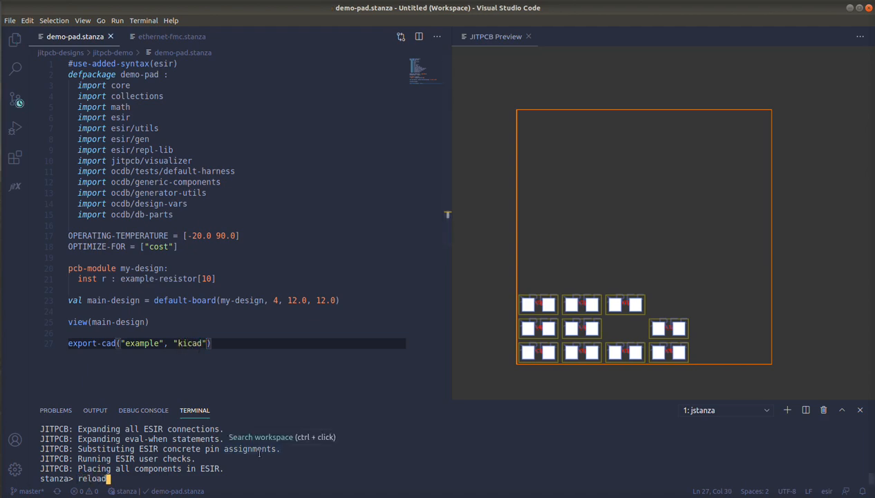
key("Return")
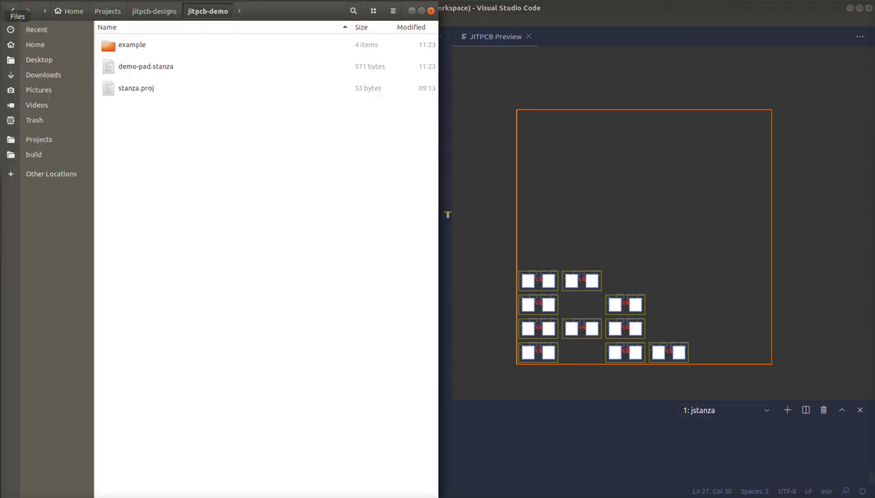
Browse into the exported example folder and launch its KiCad project
double_click(131, 44)
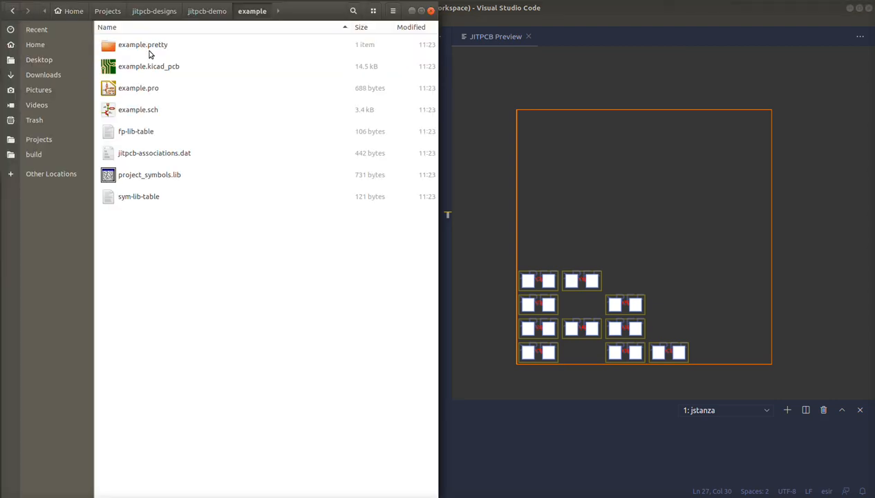
double_click(138, 89)
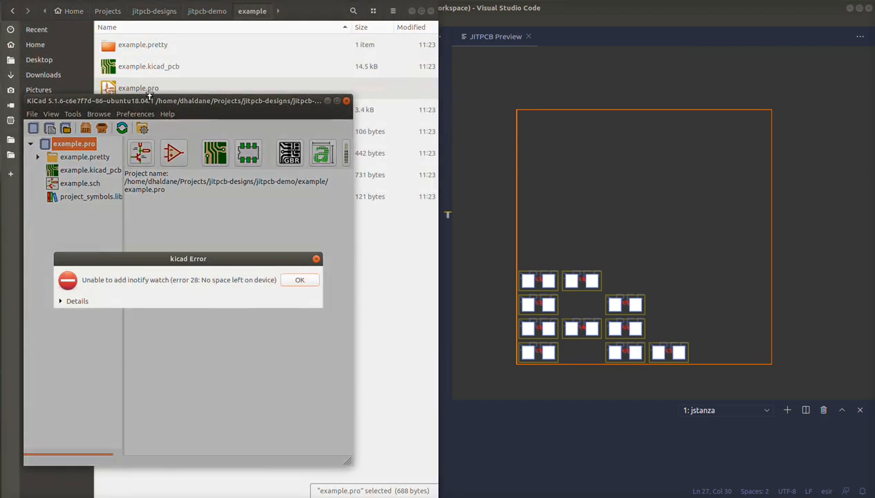
Dismiss KiCad's file watch error and open the generated example schematic
left_click(299, 279)
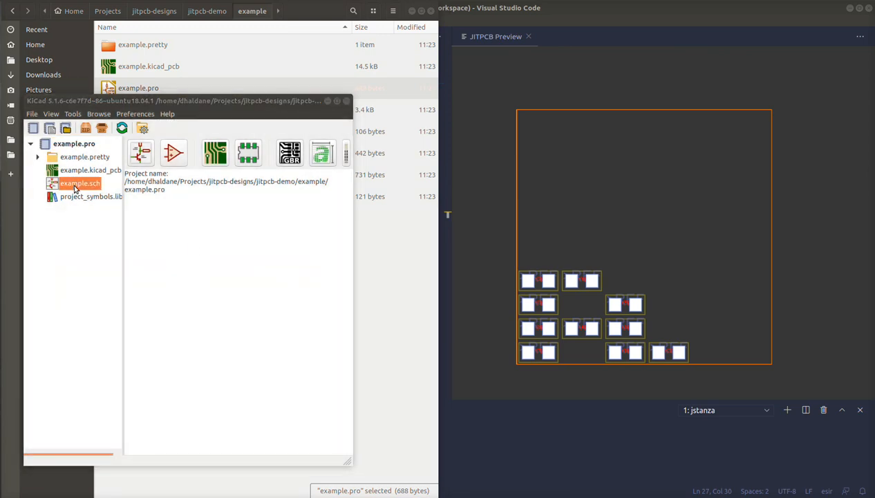
double_click(81, 182)
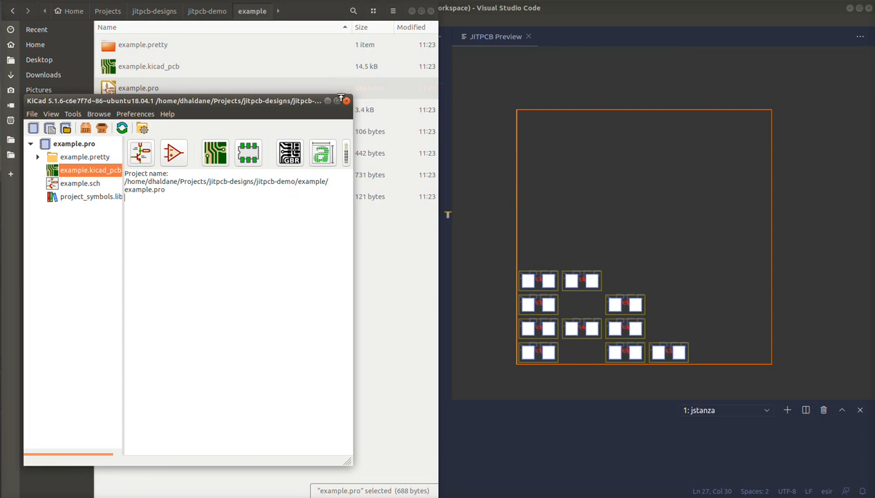
mouse_move(342, 41)
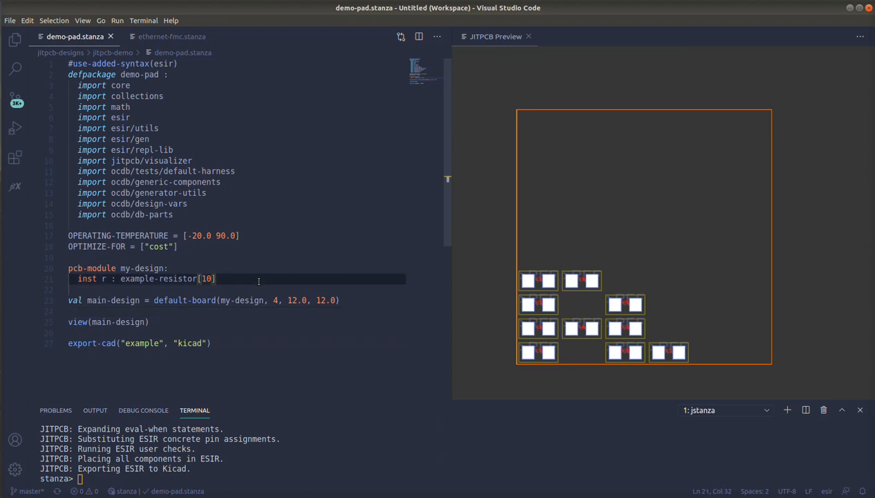
Replace the resistors with inst c : gen-cap-cmp(1.0e-6) and reload the design
key("Delete")
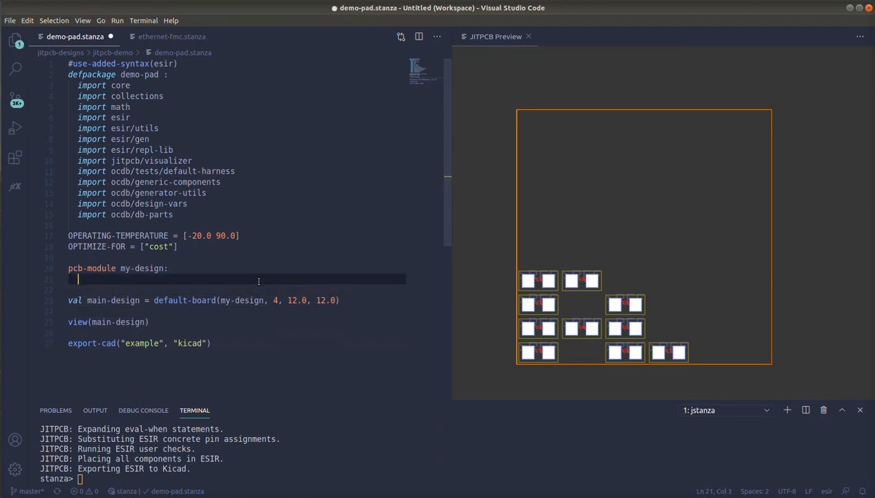
type("inst c")
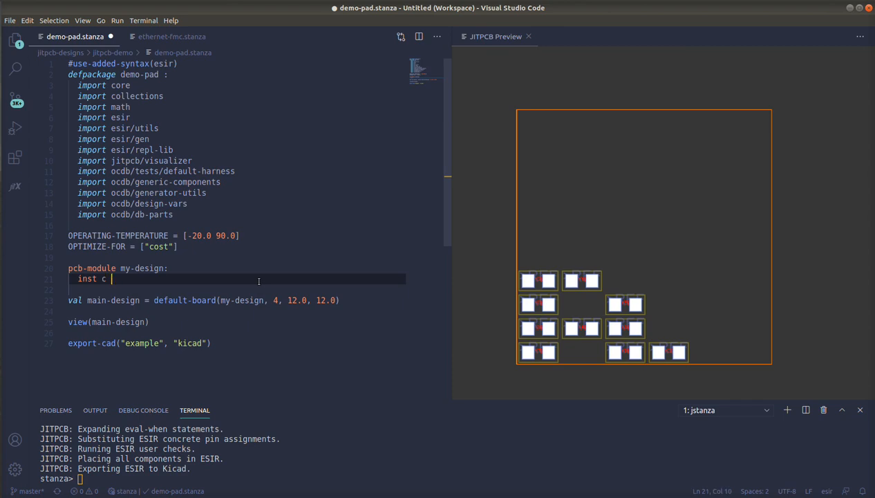
type("{gen-")
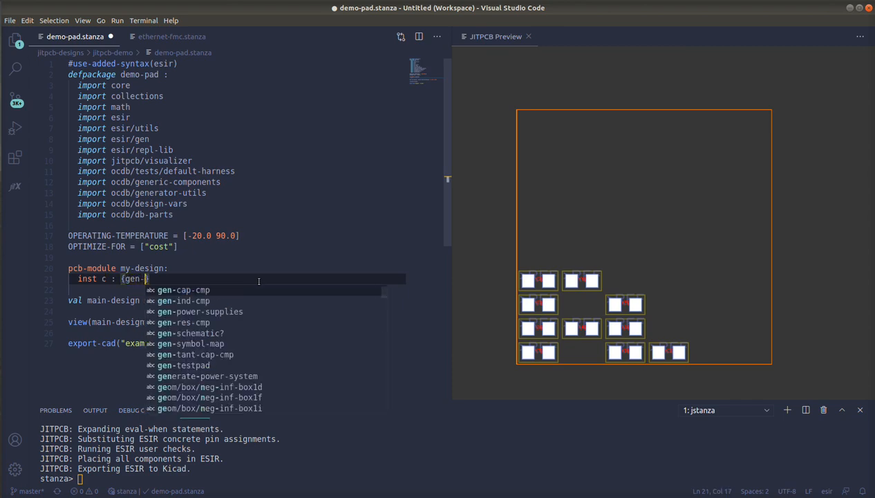
left_click(183, 289)
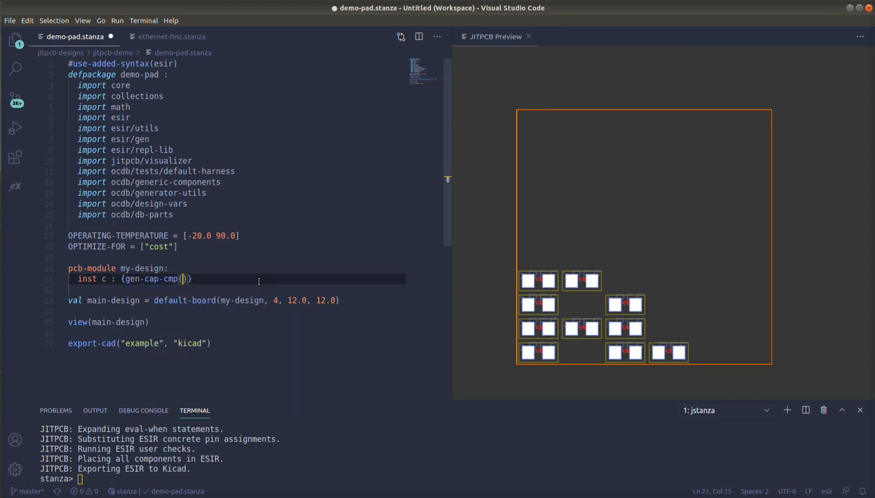
type("1.0e")
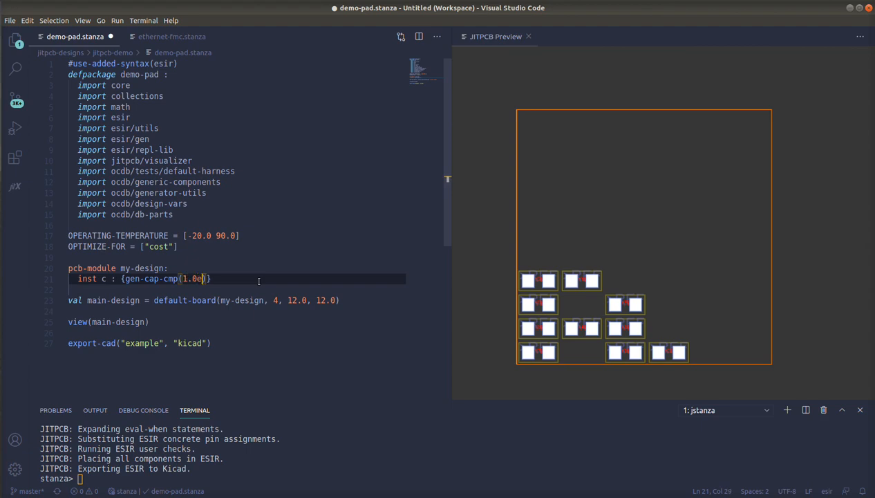
type("-6")
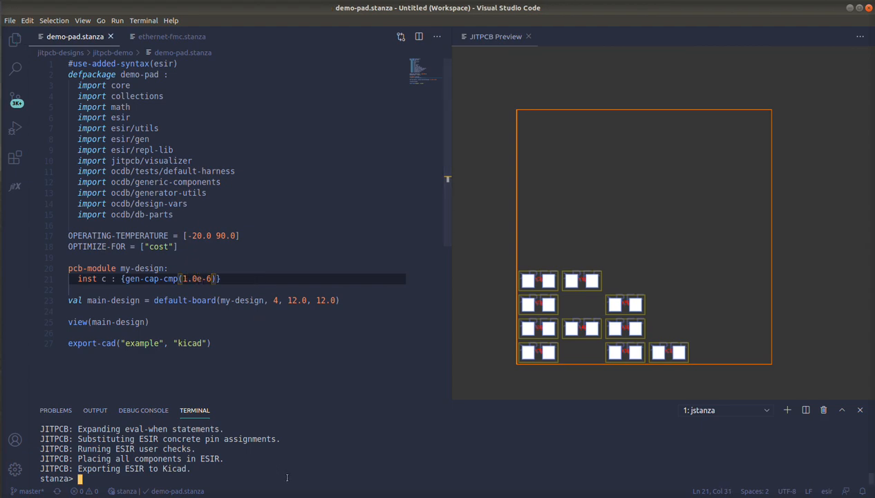
type("reload")
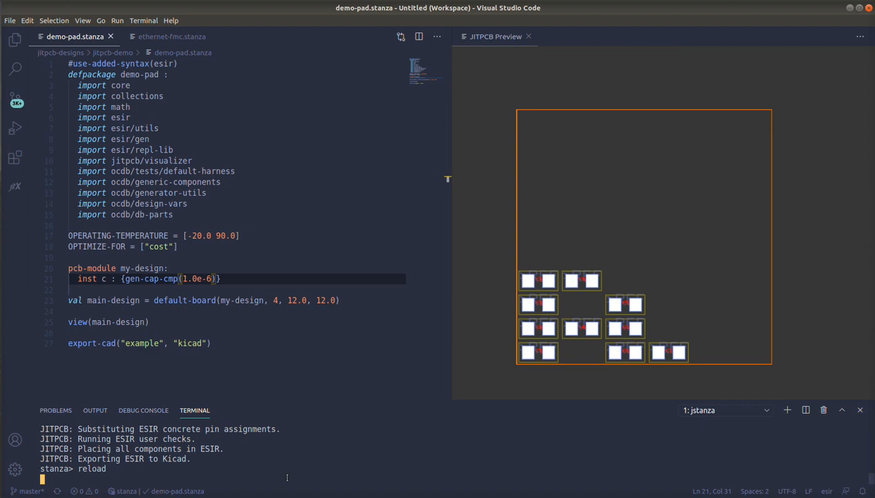
key("Return")
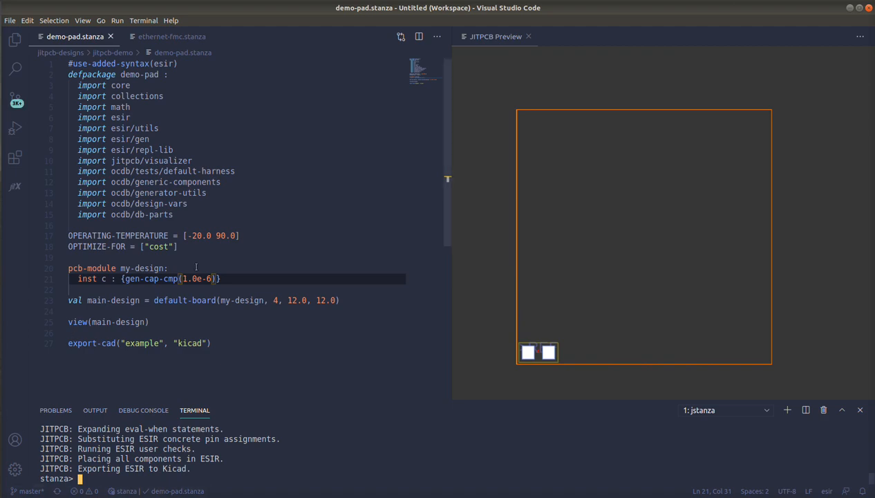
left_click(240, 235)
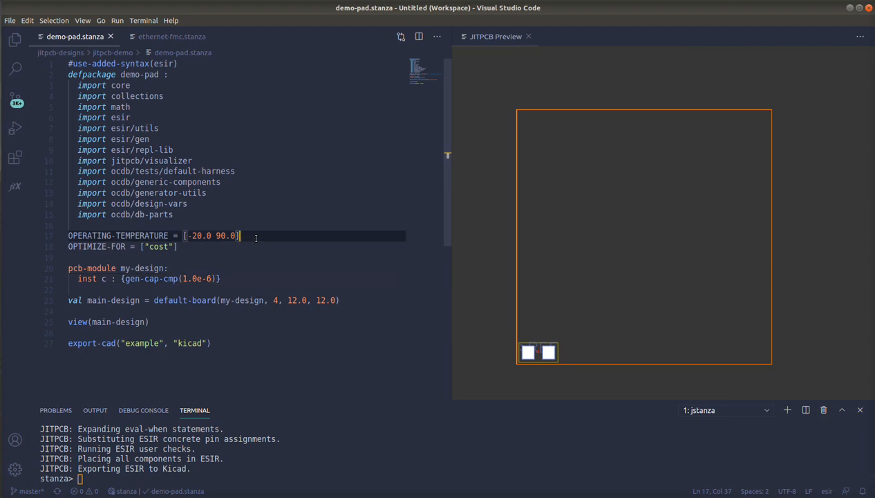
left_click(220, 279)
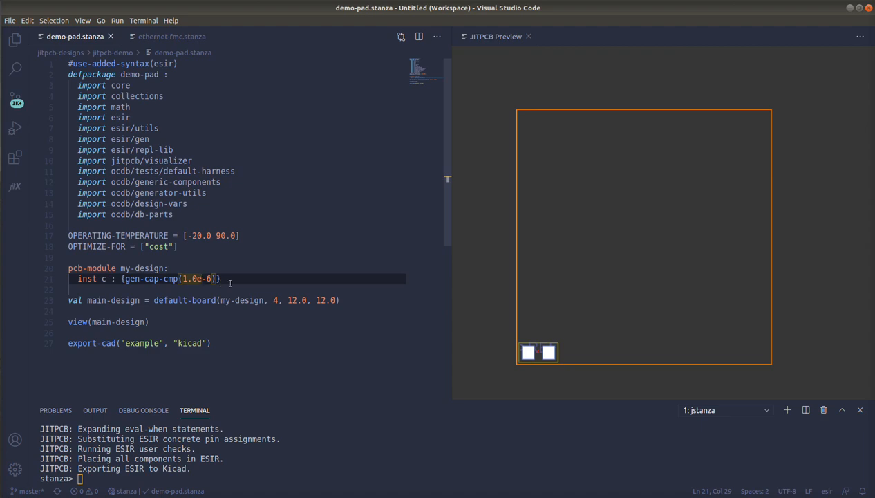
left_click(221, 278)
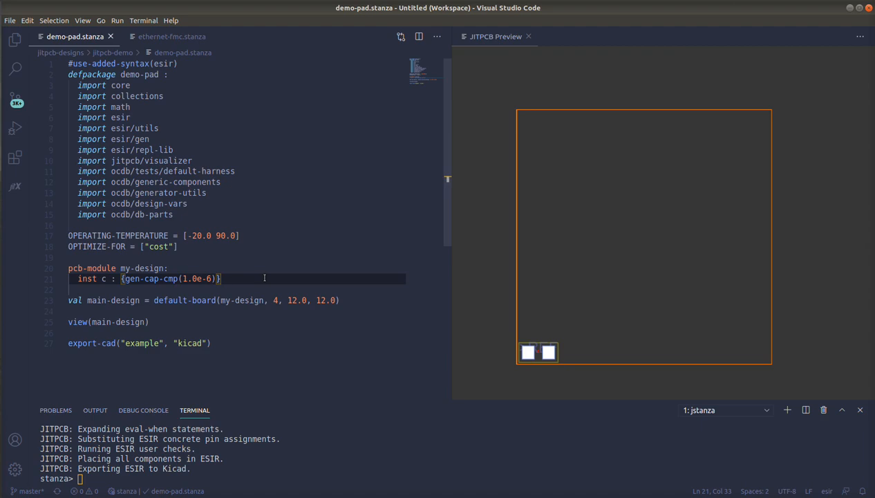
mouse_move(300, 274)
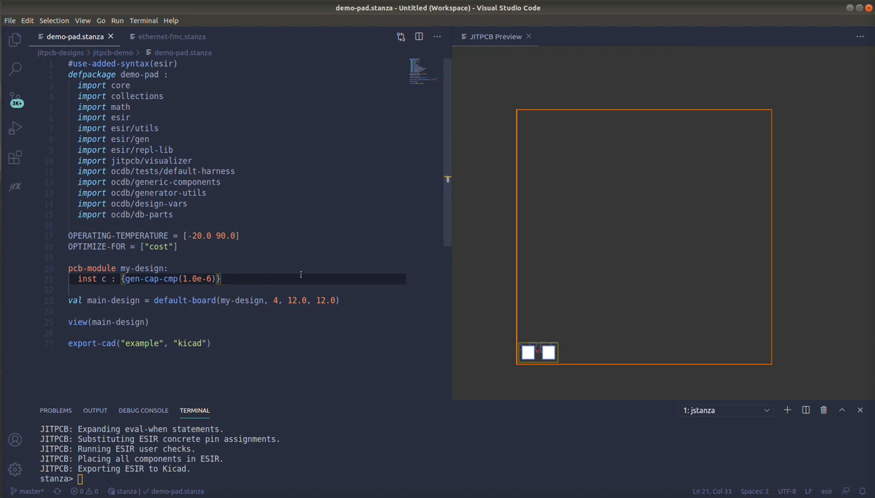
Make the capacitor an array of 50 and start a for i in 0 to 49 loop
type("[50]")
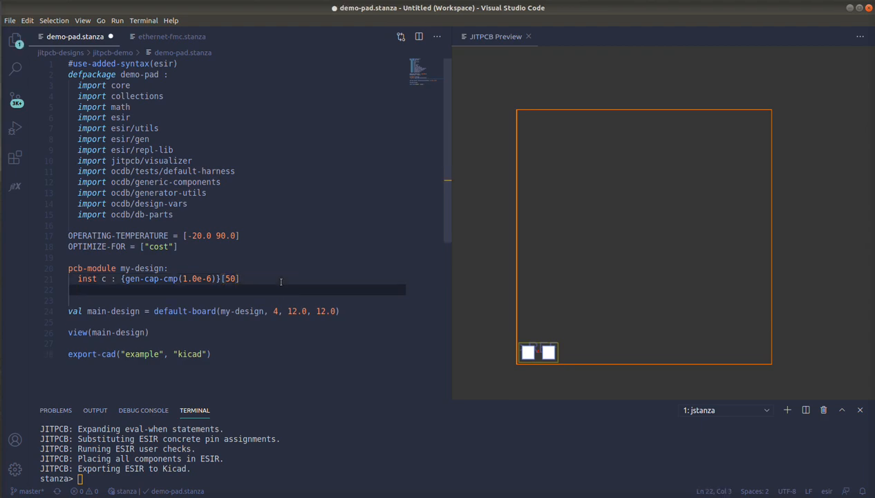
type("for i")
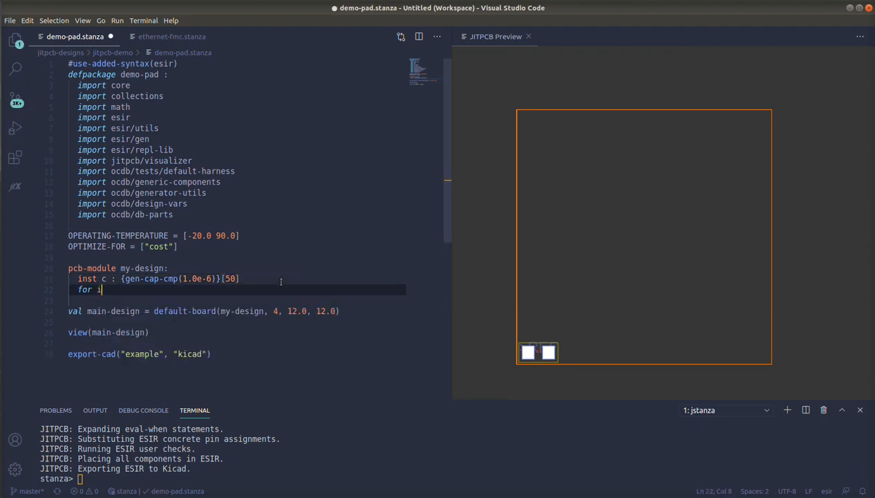
type("i")
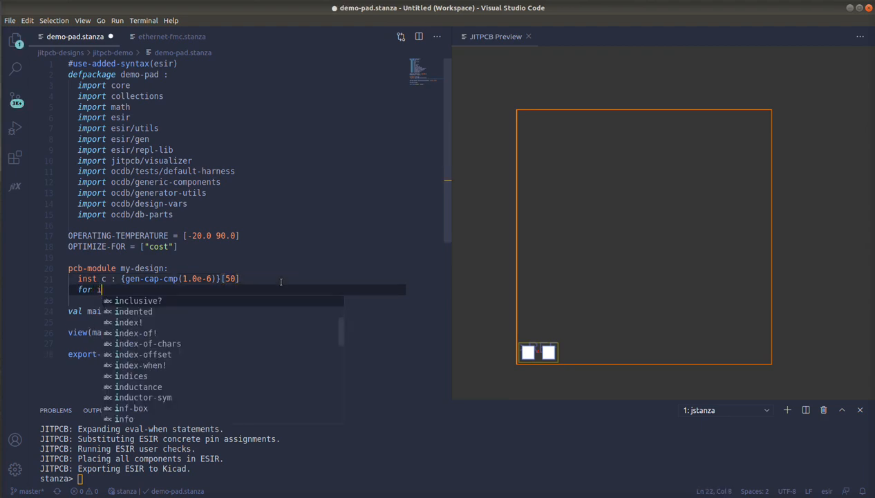
type("in 0 t")
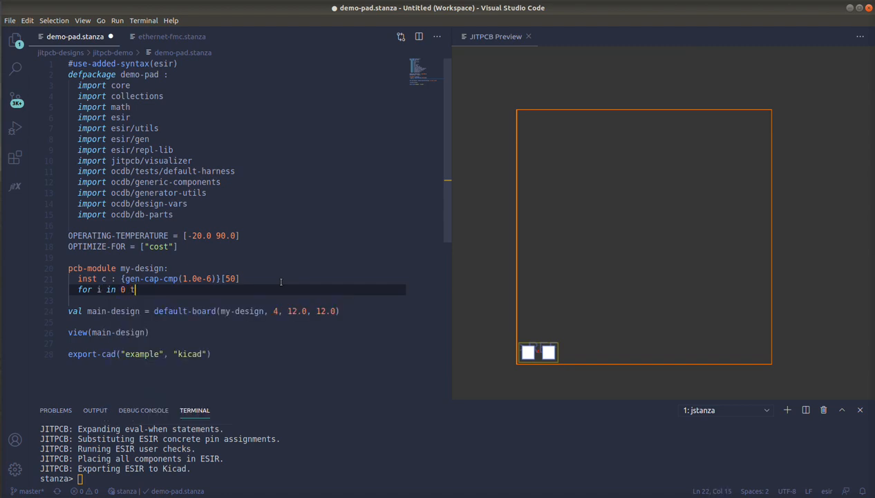
type("o 49 do :")
type("net (c[i].p[1], ")
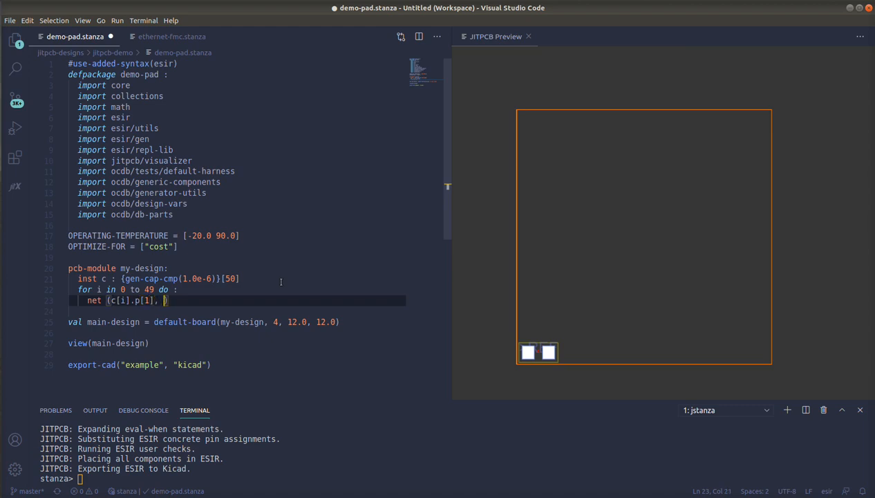
Net c[i].p[1] to c[i + 1].p[2] in the loop, save and reload
type("c[i + 1]")
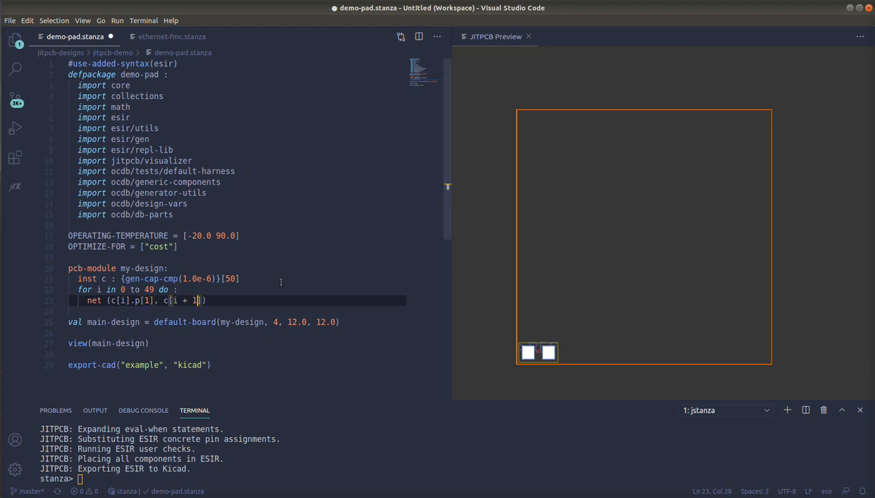
type(".p[2]")
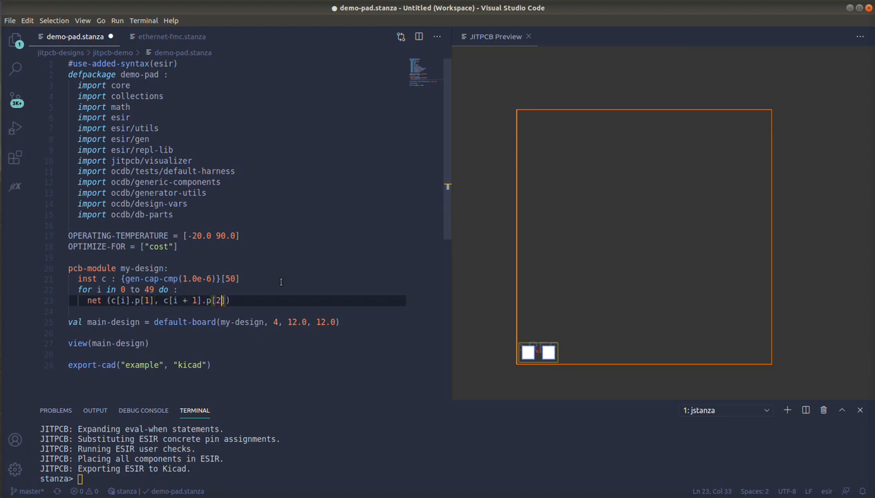
key("ctrl+s")
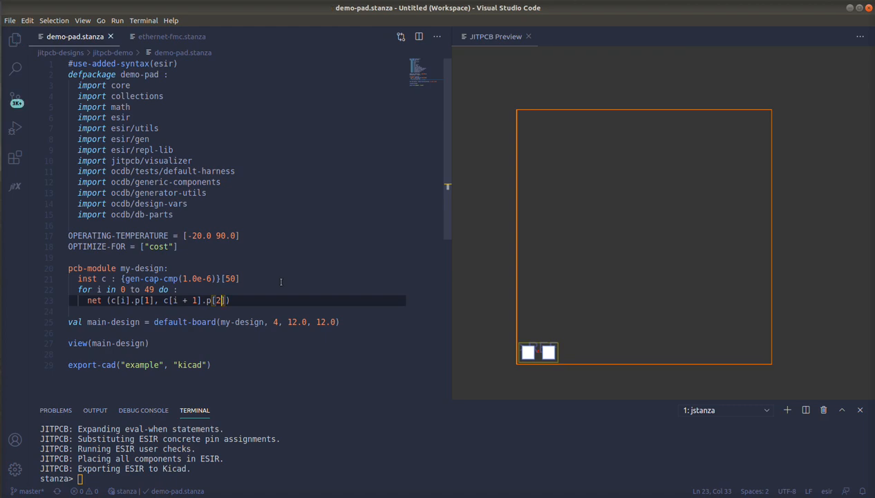
type("reload")
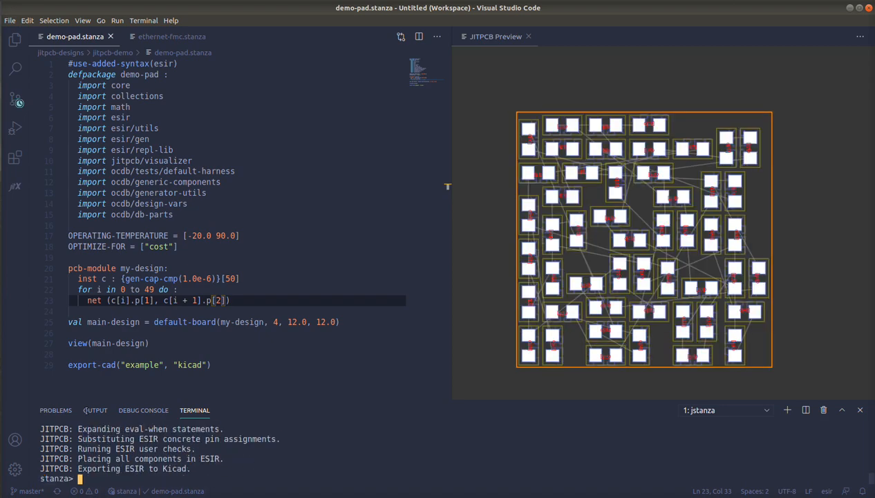
Optimize for area instead of cost, reload, then select the capacitor chain code
double_click(158, 246)
type("area")
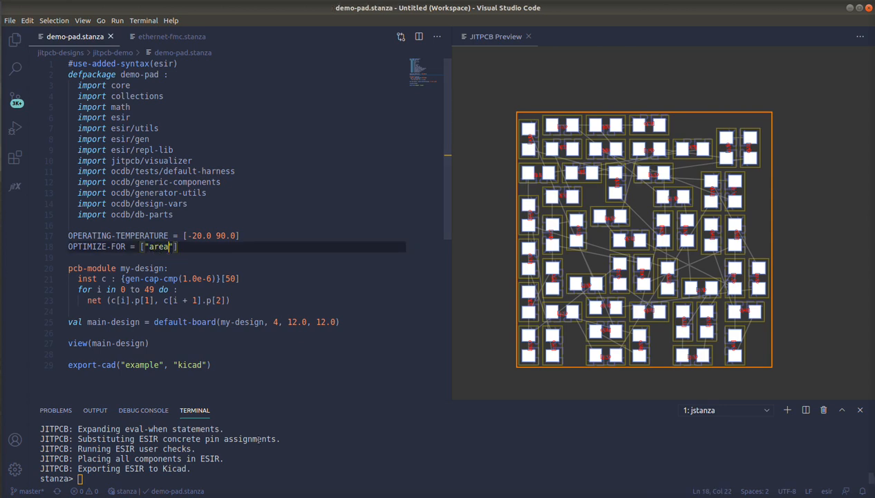
type("reload")
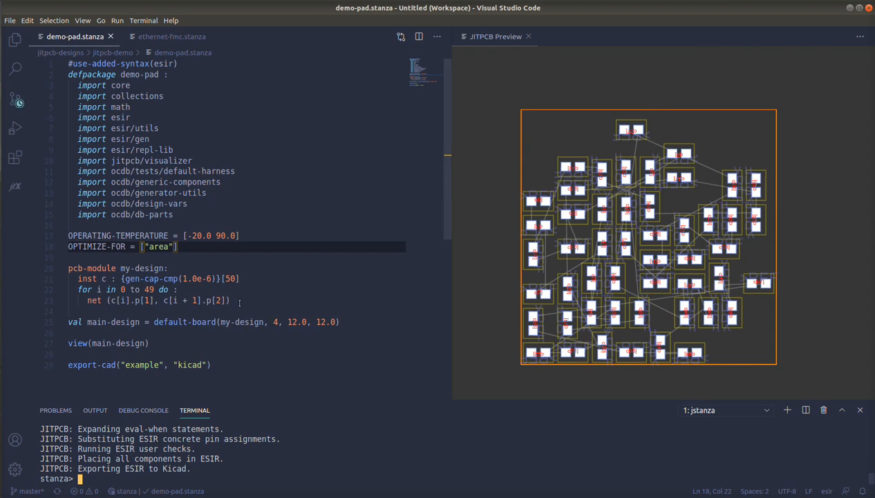
left_click_drag(77, 279, 230, 300)
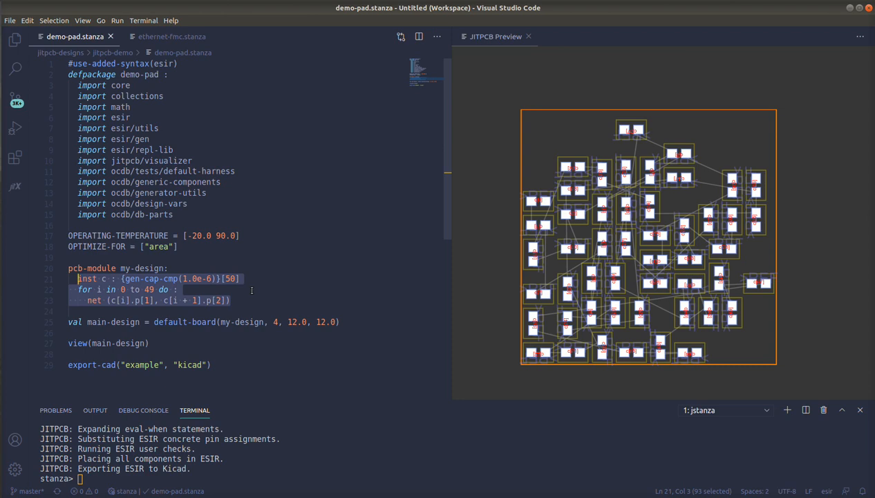
Write inst xtal : ocdb/abracon/ABM12-32-B2X-T3/component in place of the chain
type("inst")
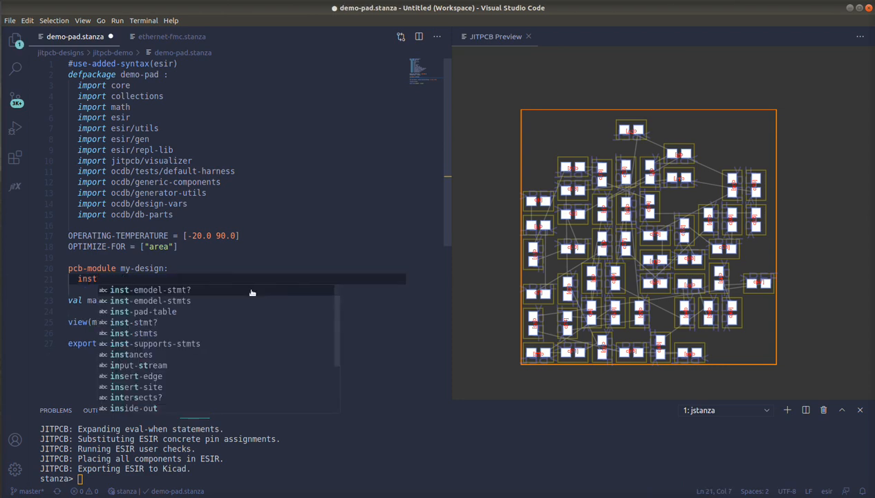
type("xtal : {oc")
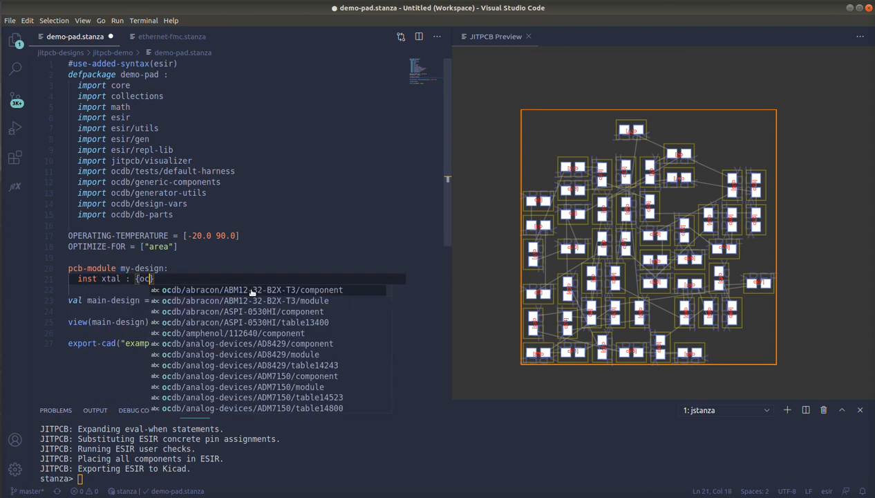
type("db")
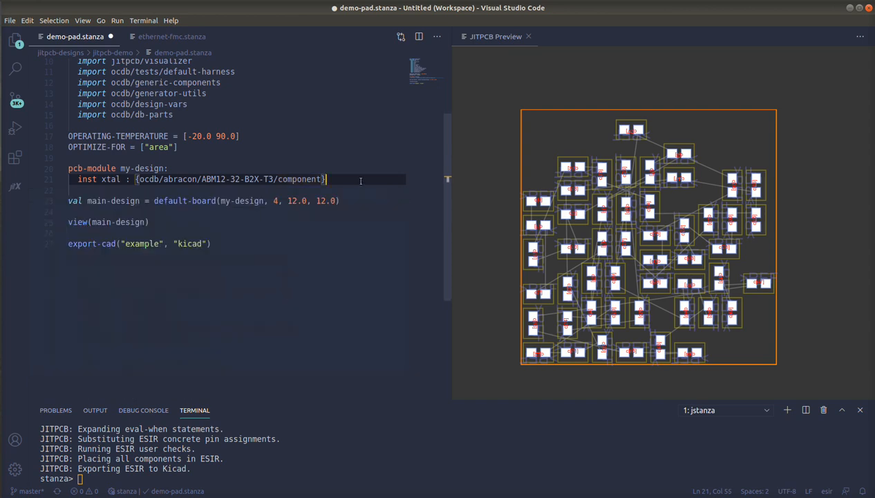
key("Return")
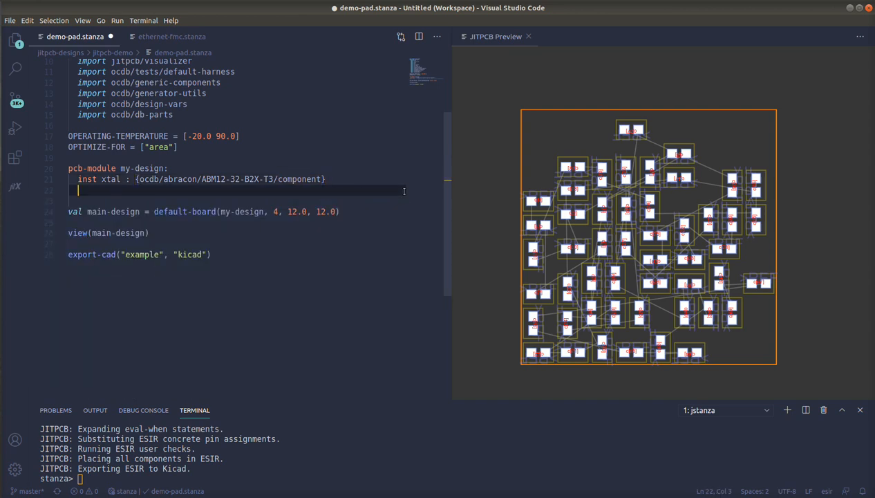
Add add-xtal-caps(xtal) for the crystal's load capacitors, then select the crystal code
type("add")
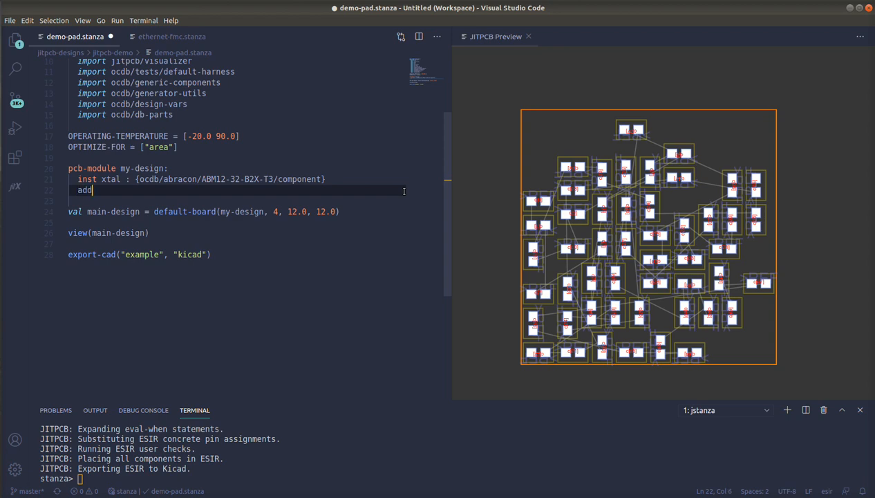
type("-xtal")
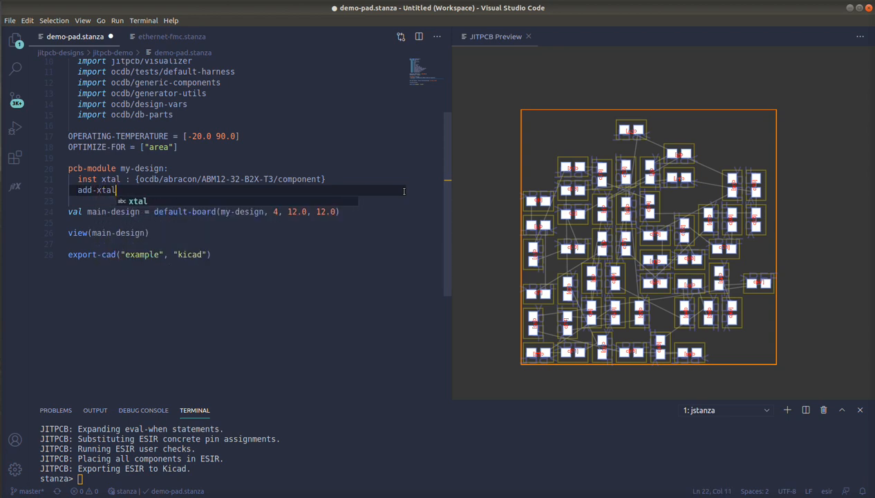
type("-caps()")
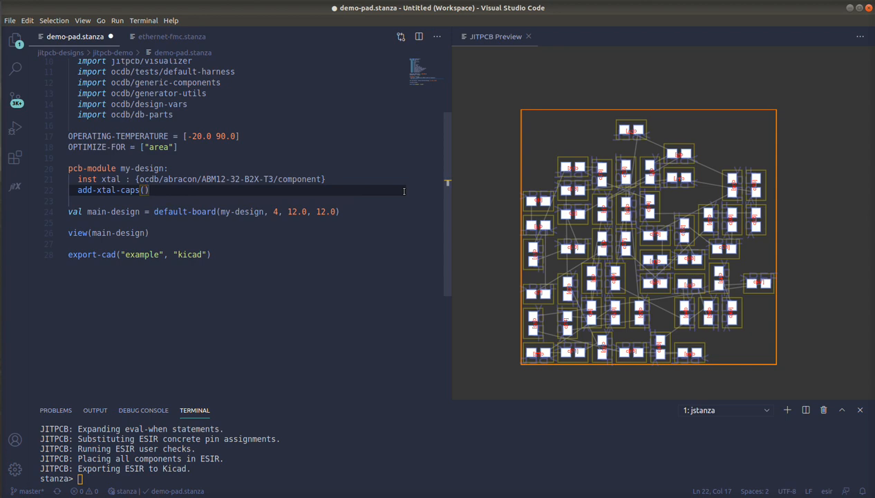
type("xtal")
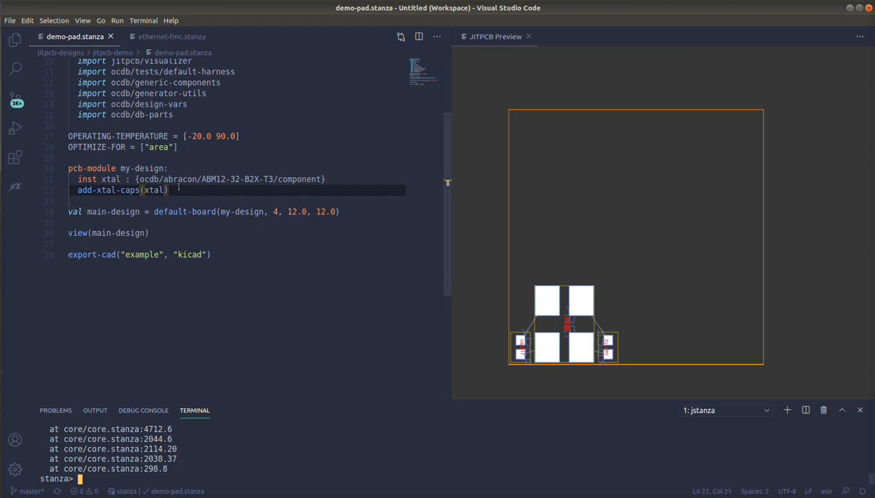
left_click_drag(168, 190, 102, 180)
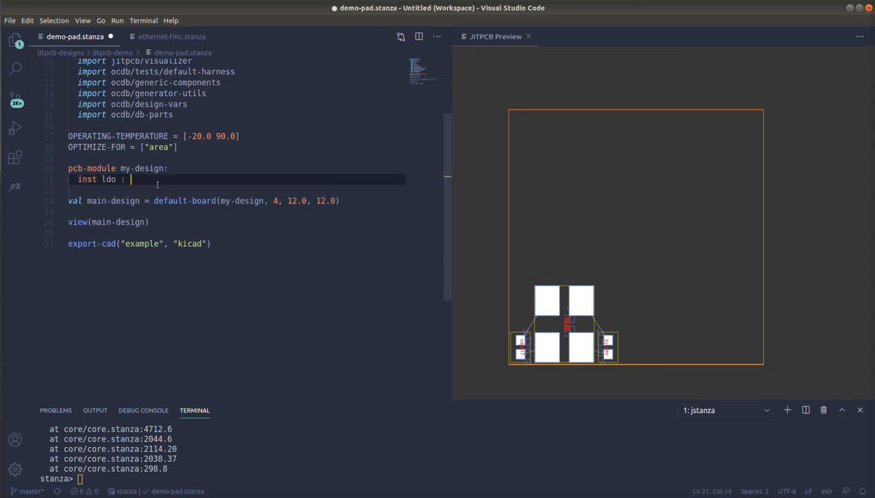
Instantiate ldo as ocdb/analog-devices/ADM7150/module(3.0) from autocomplete
type("{}")
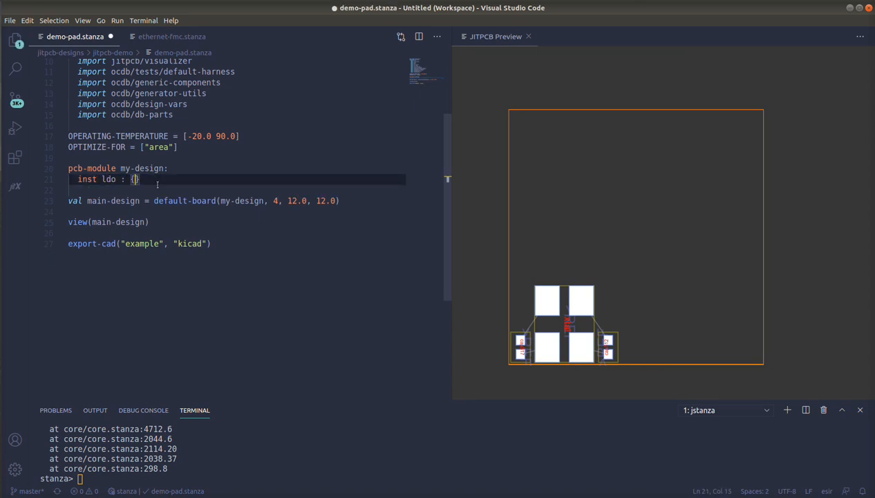
type("ocdb")
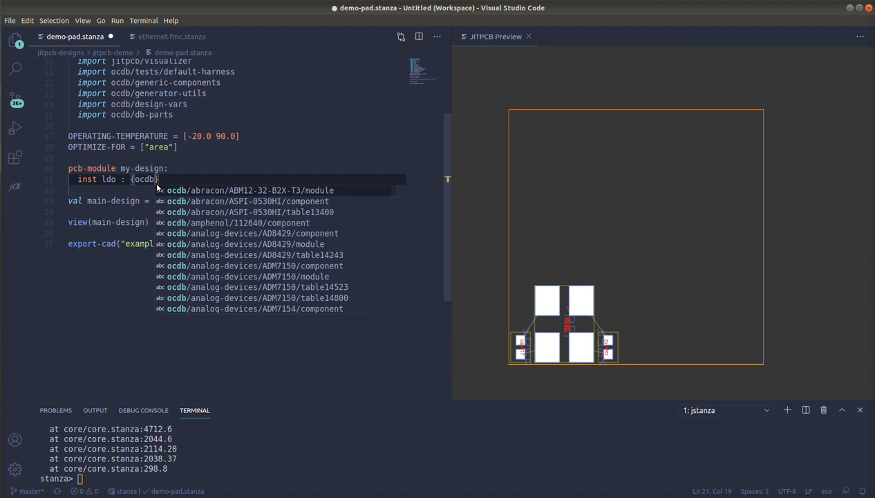
mouse_move(269, 233)
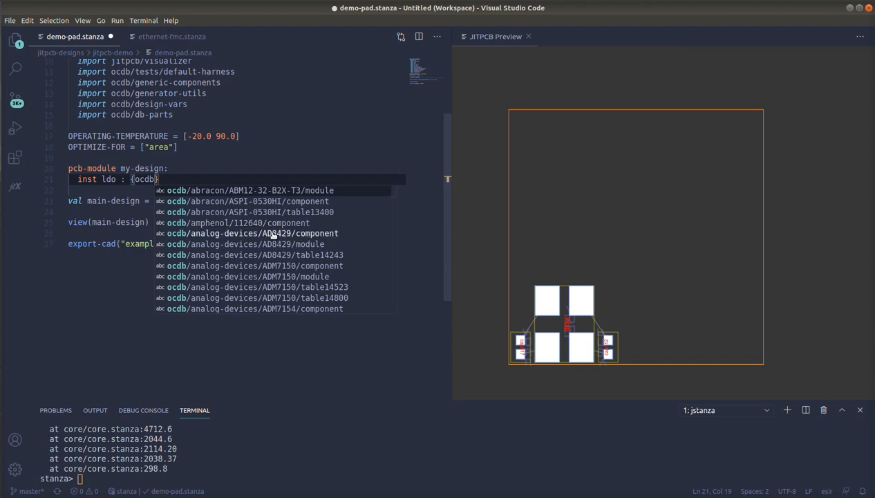
type("/ana")
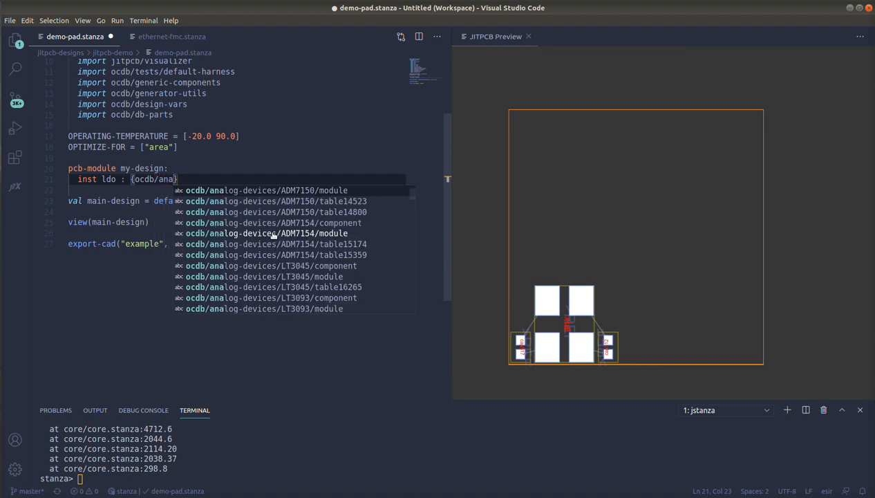
left_click(263, 191)
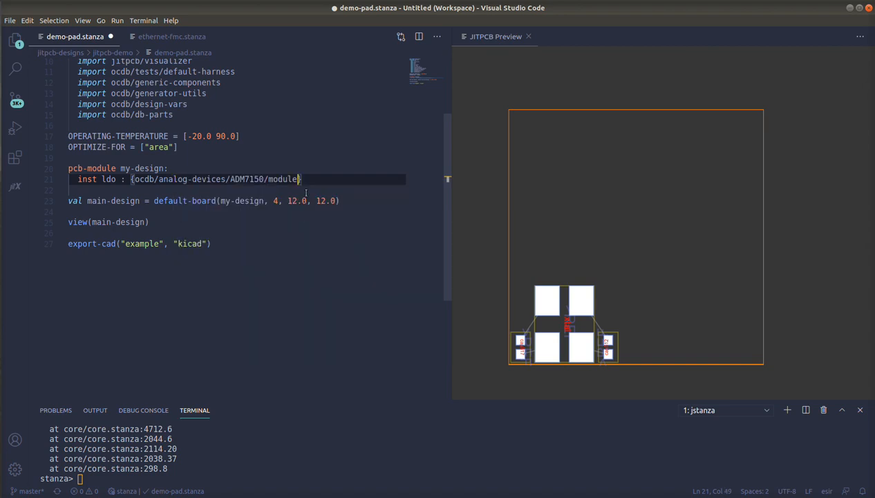
type("(3.0")
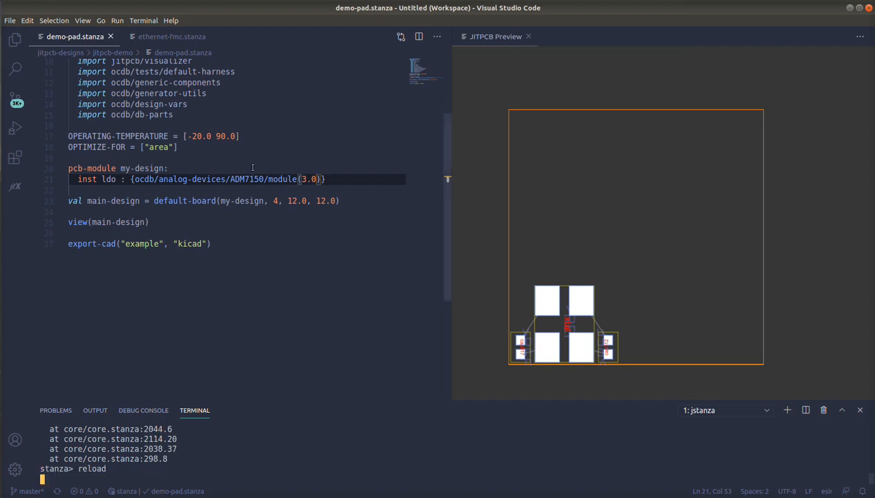
Peek the ADM7150 module's definition inline and scroll through it
right_click(277, 180)
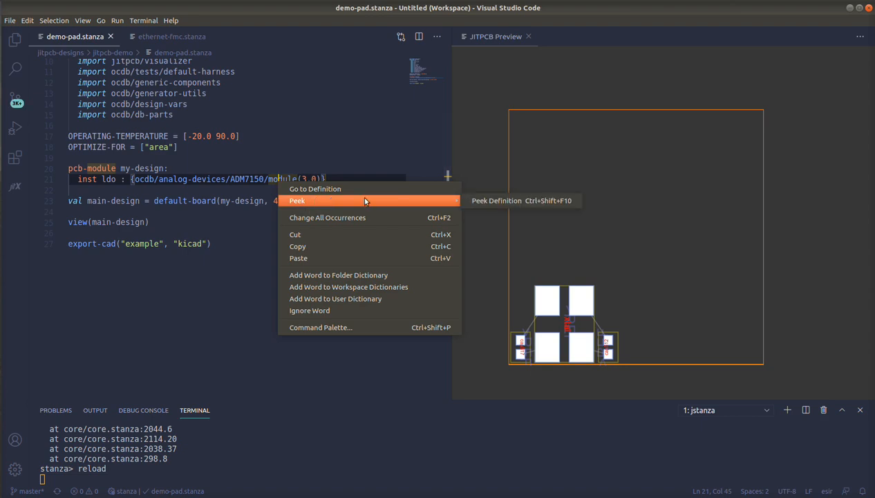
left_click(297, 201)
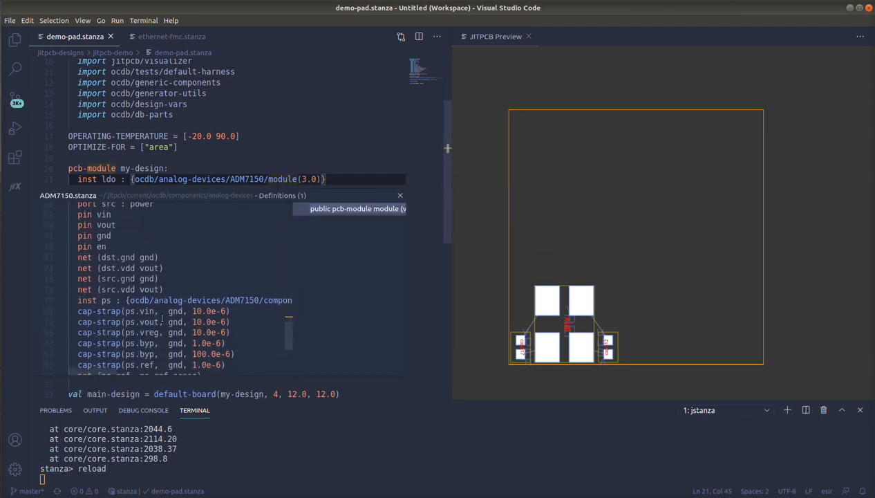
scroll("down", 3)
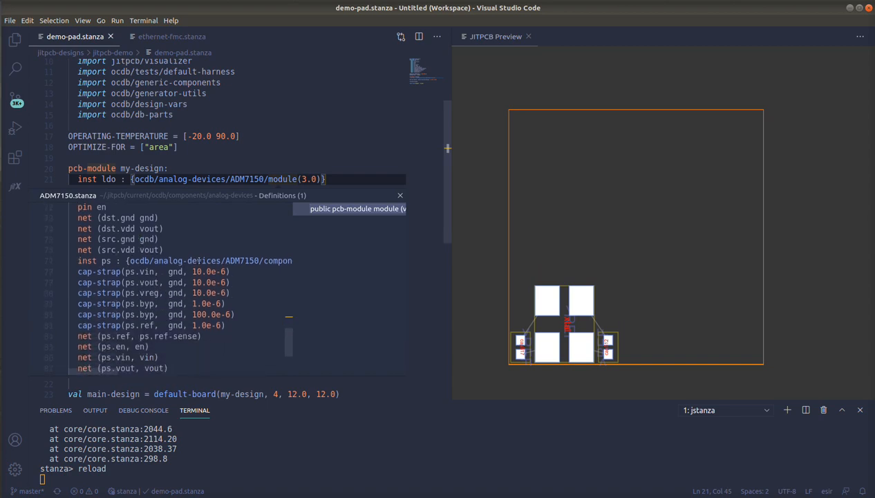
scroll("down", 3)
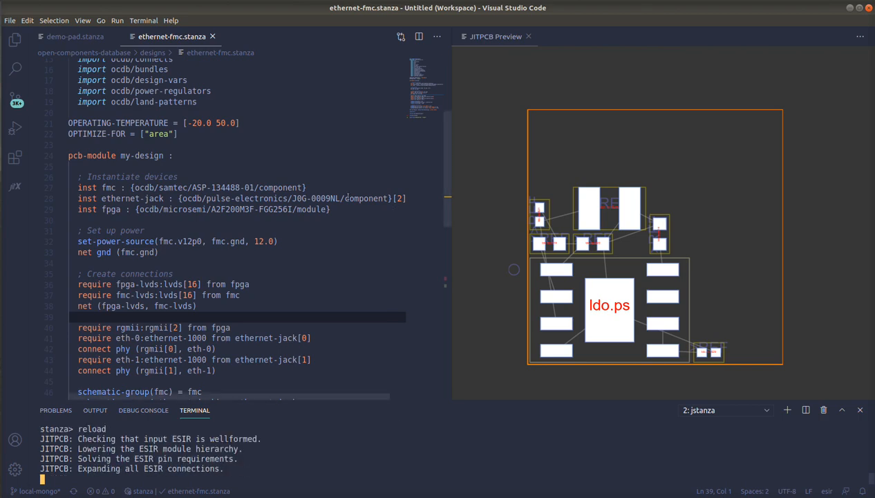
Switch to ethernet-fmc.stanza, reload it and scroll its instance and power code
left_click(334, 188)
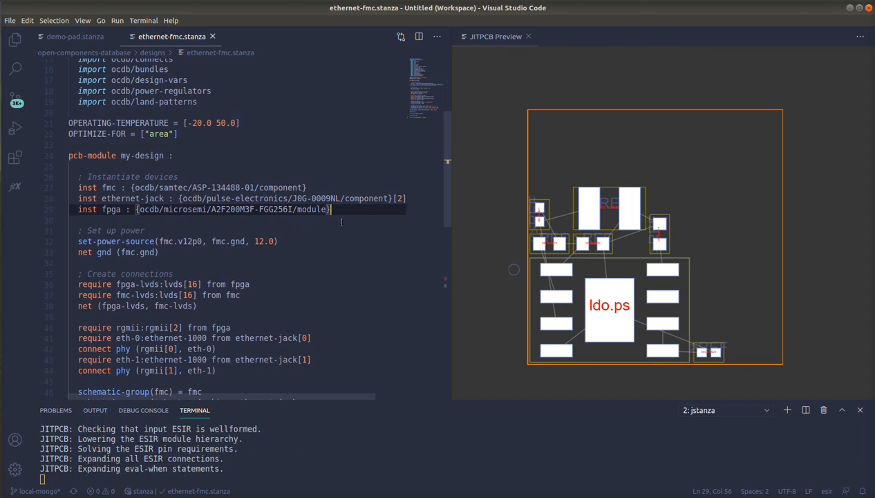
left_click(326, 241)
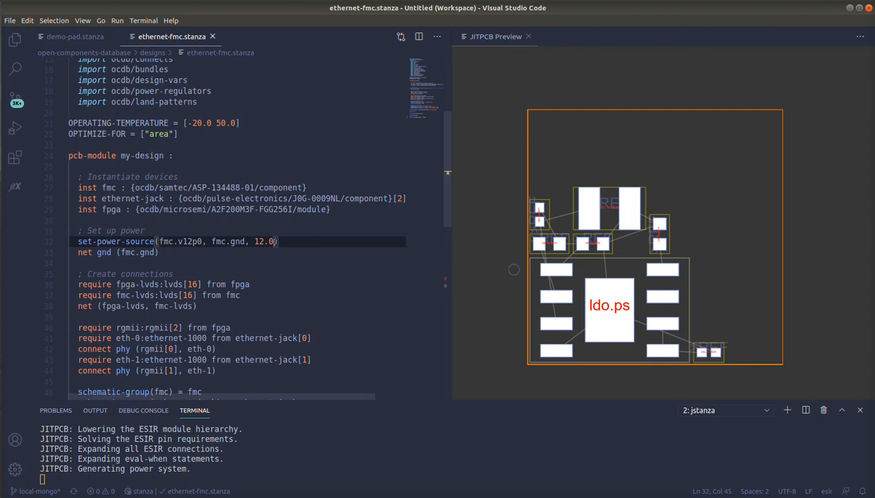
mouse_move(310, 241)
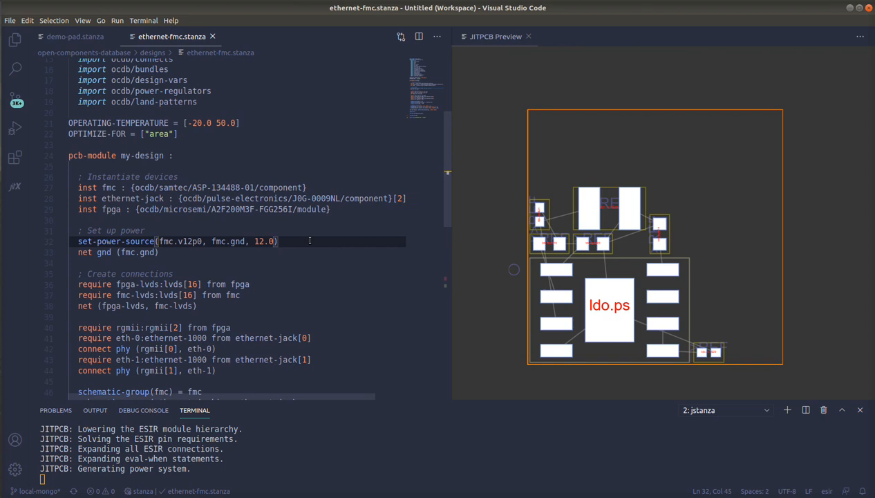
scroll("down", 3)
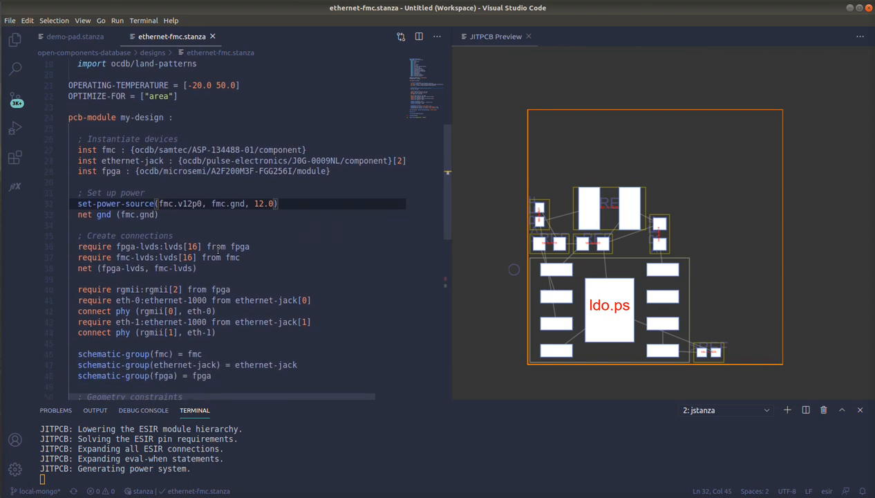
Review the connection and geometry constraint code while ESIR checks and component placement complete
scroll("down", 3)
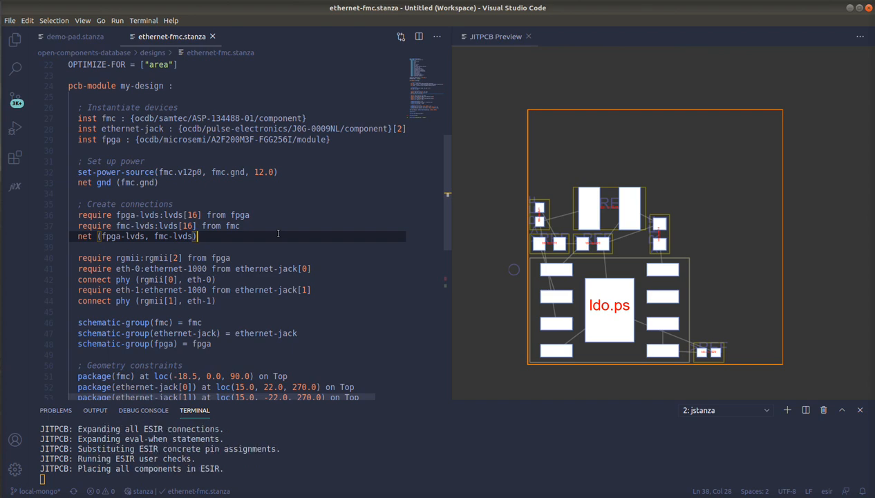
left_click(304, 279)
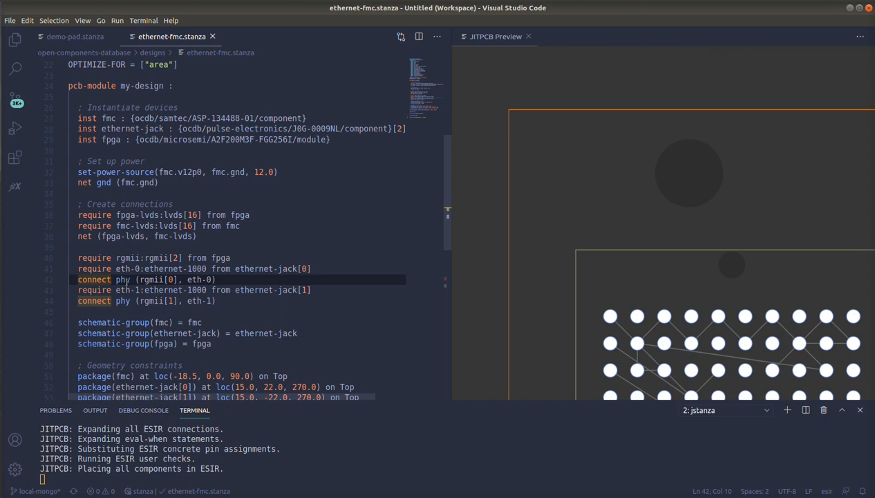
scroll("up", 3)
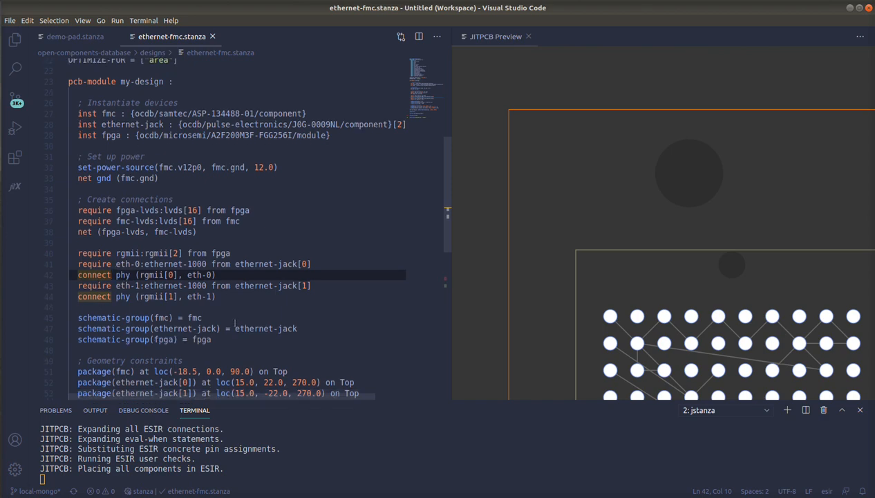
scroll("down", 3)
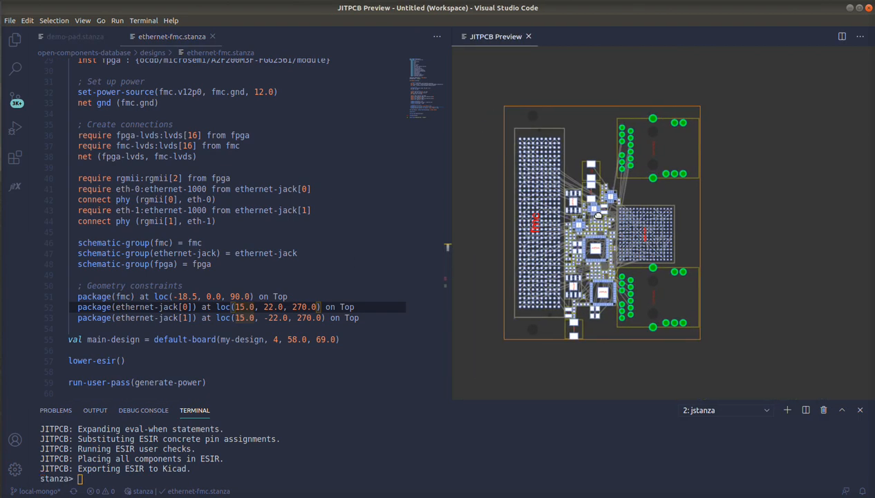
mouse_move(666, 251)
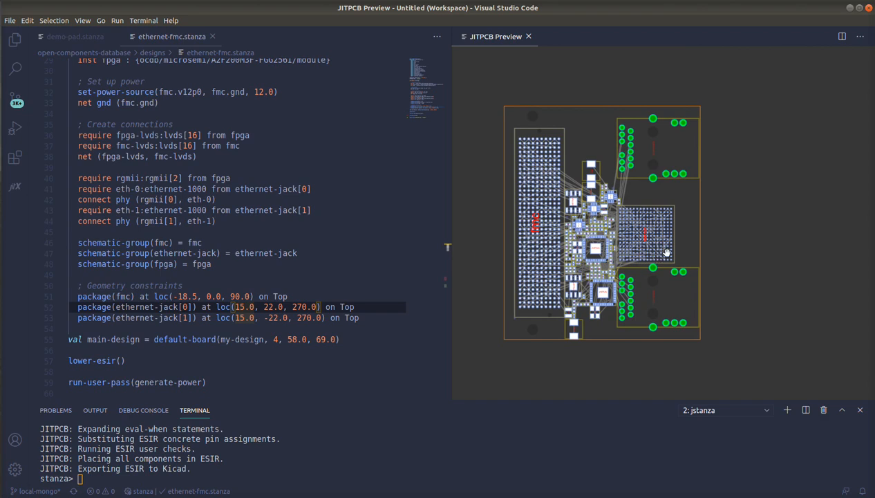
mouse_move(618, 243)
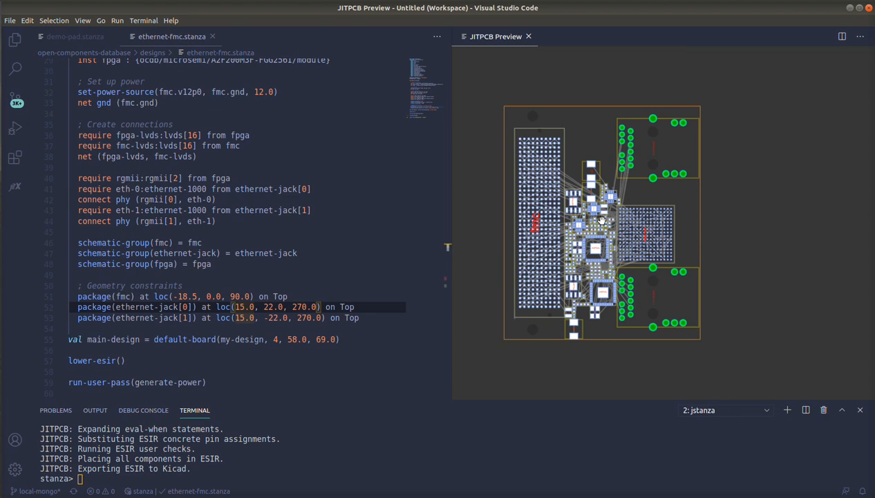
mouse_move(619, 192)
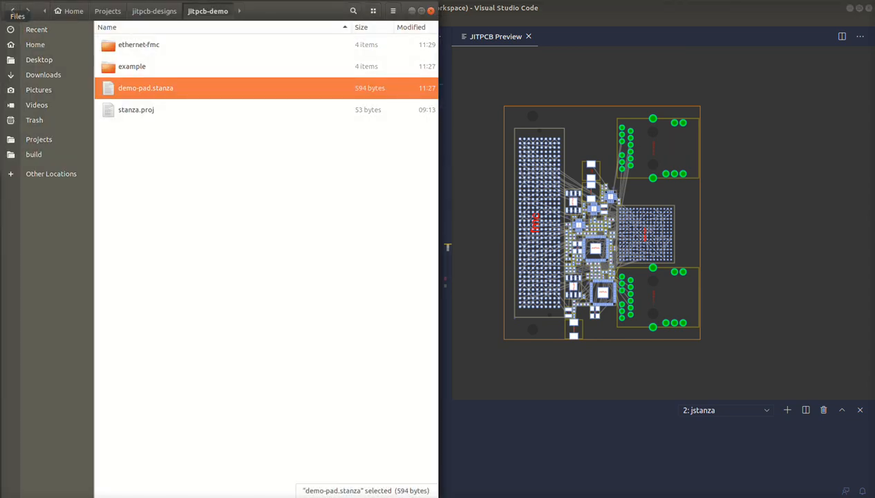
Enter the ethernet-fmc export folder and bring up ethernet-fmc.sch in KiCad Eeschema
double_click(139, 44)
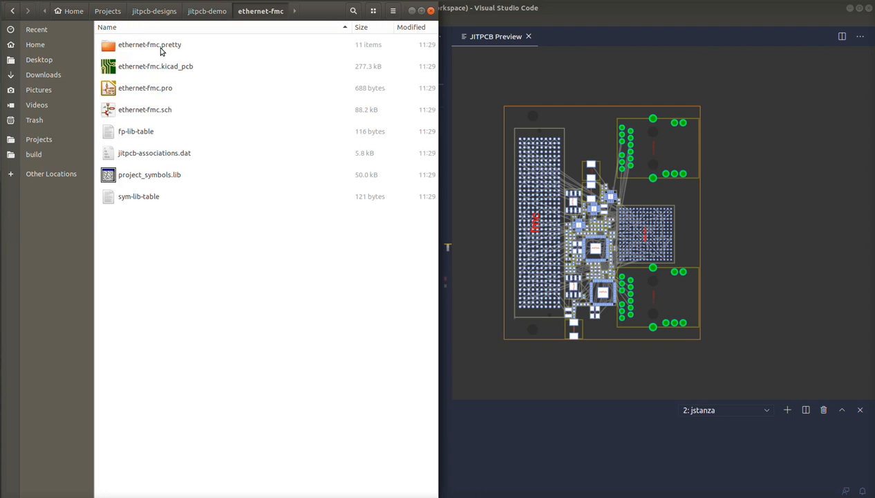
left_click(155, 66)
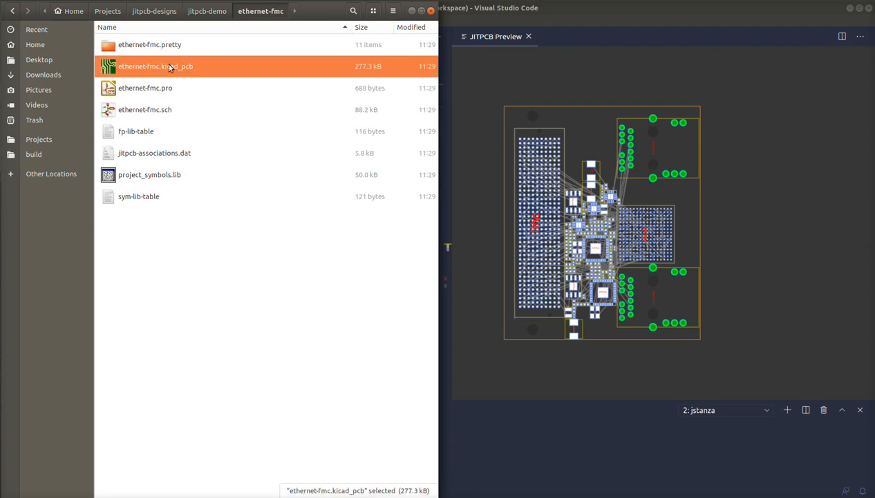
double_click(155, 66)
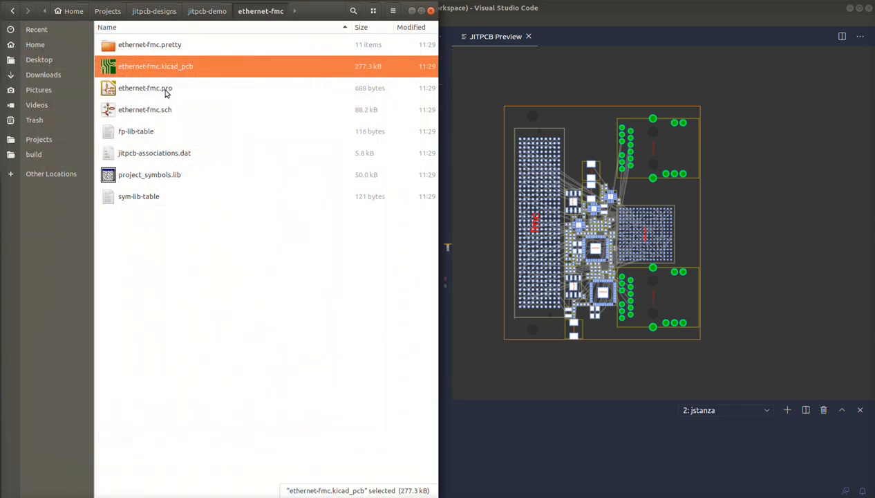
double_click(145, 109)
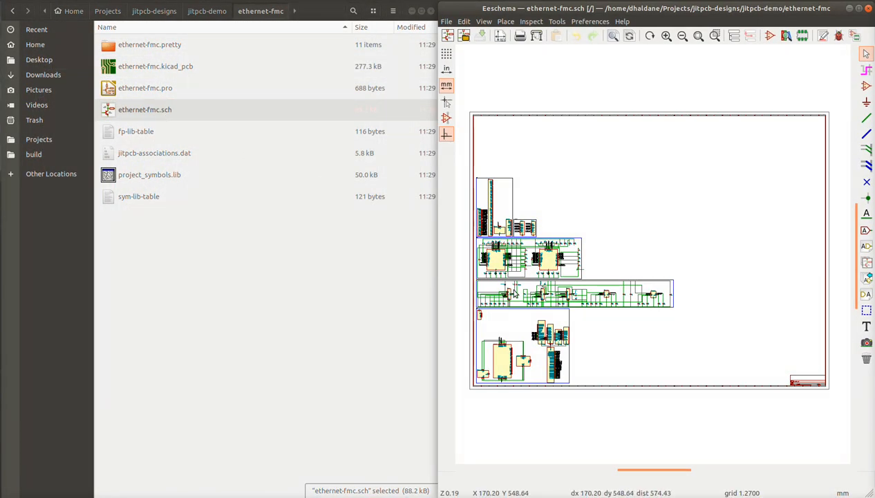
mouse_move(487, 254)
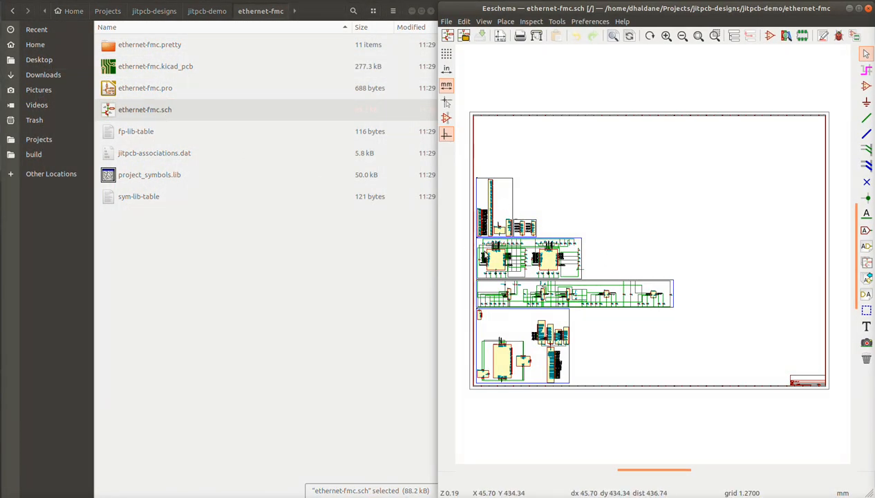